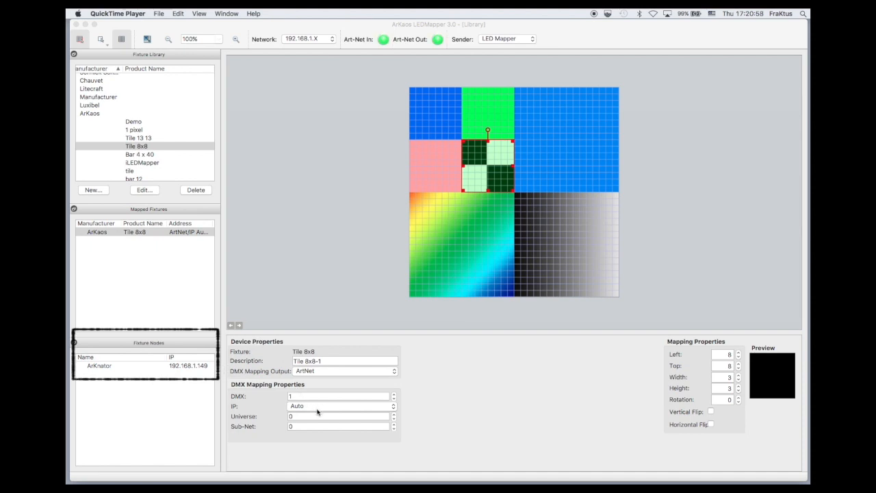
- Set the DMX mapping destination IP to the ArKrator node at 192.168.1.149
left_click(338, 405)
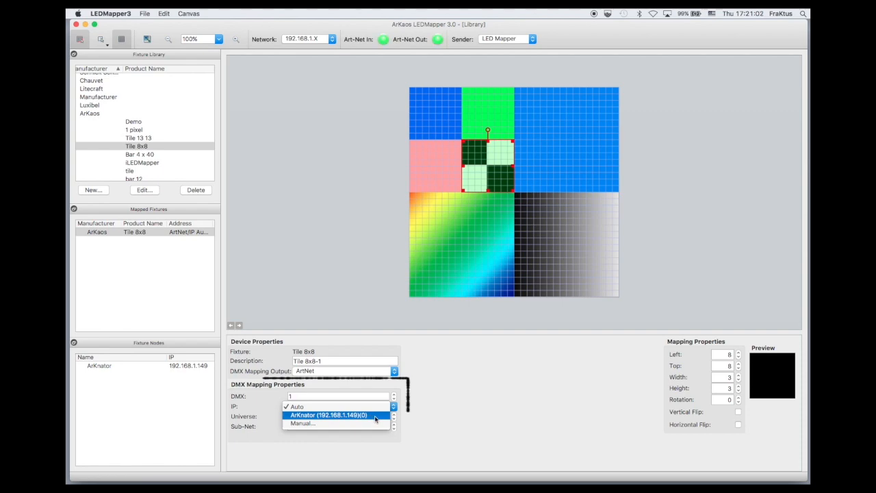
left_click(335, 416)
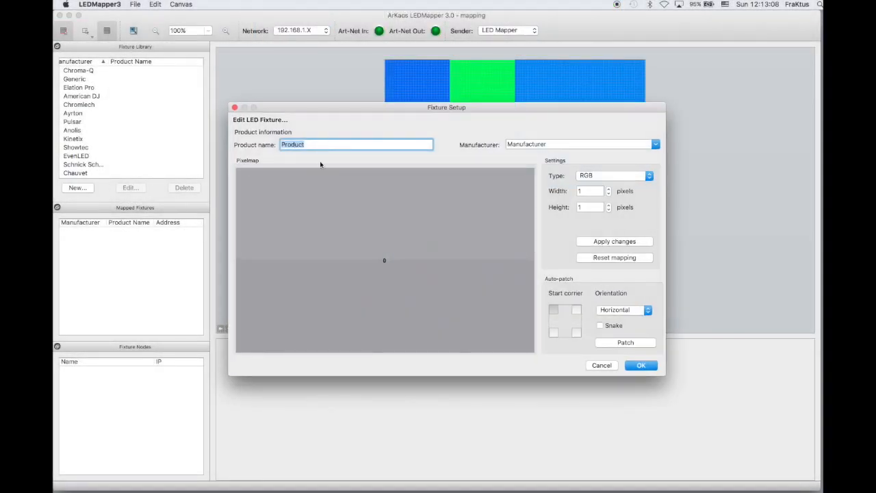
- Define fixture 'Tile 8 by 8' as 8×8 RGB pixels, auto-patch its addresses and save it
type("T")
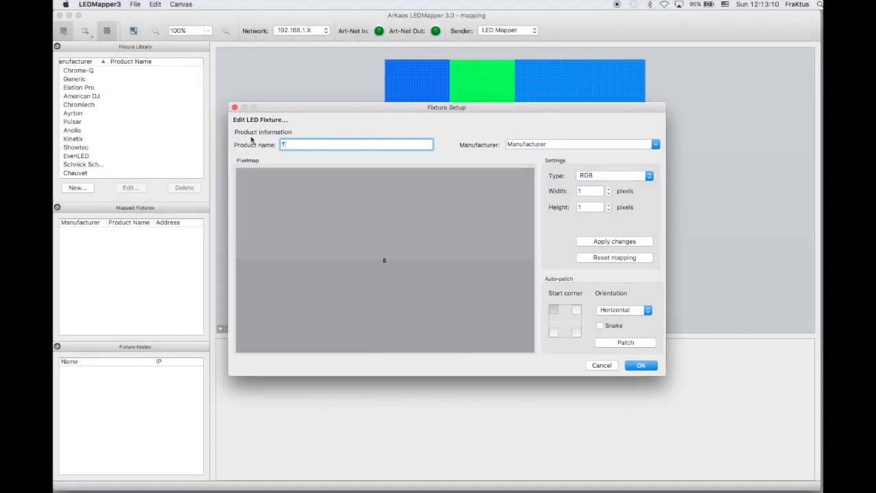
type("Tile 8 by 8")
left_click(583, 143)
type("ArKaos")
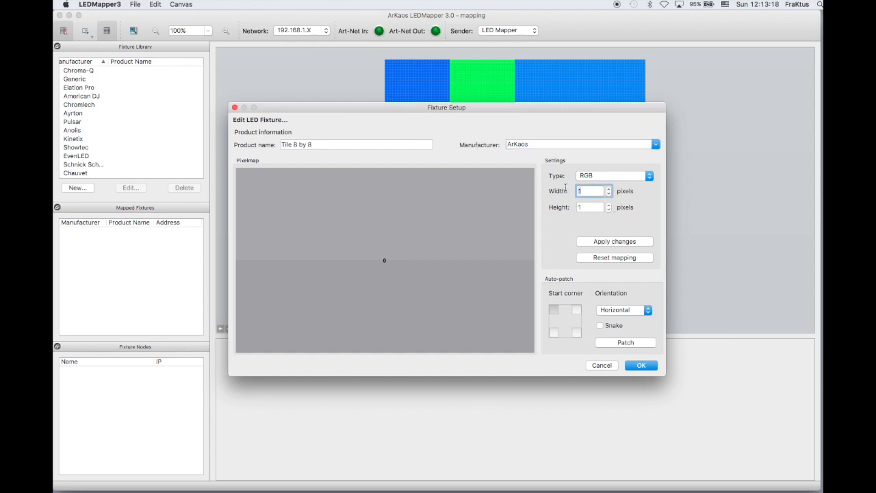
left_click(589, 206)
type("8")
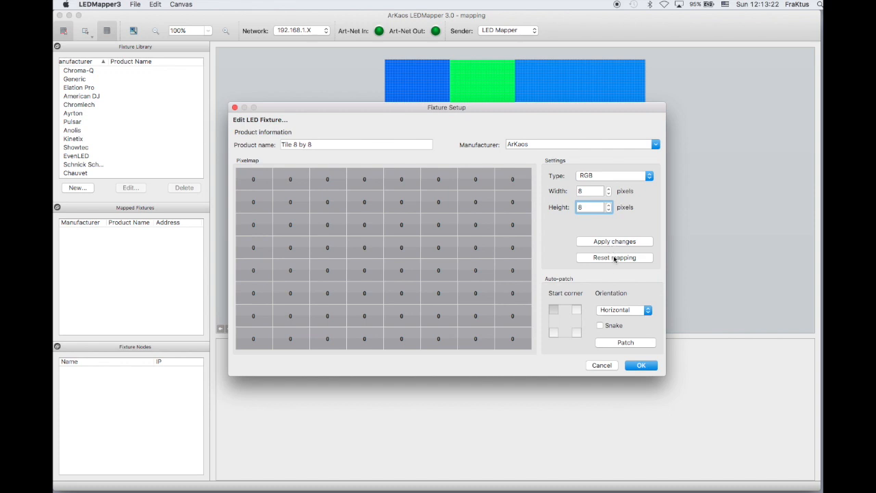
left_click(624, 342)
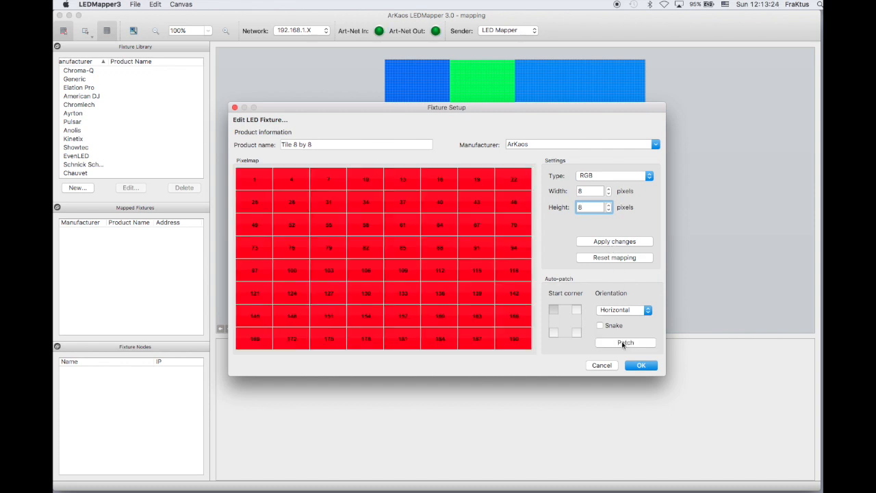
left_click(640, 364)
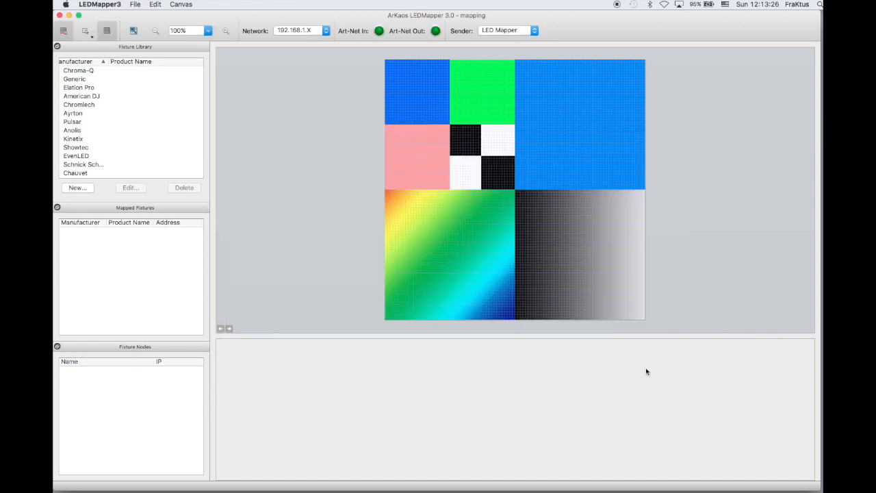
- Expand the ArKaos manufacturer in the fixture library to show Tile 8 by 8
scroll("down", 3)
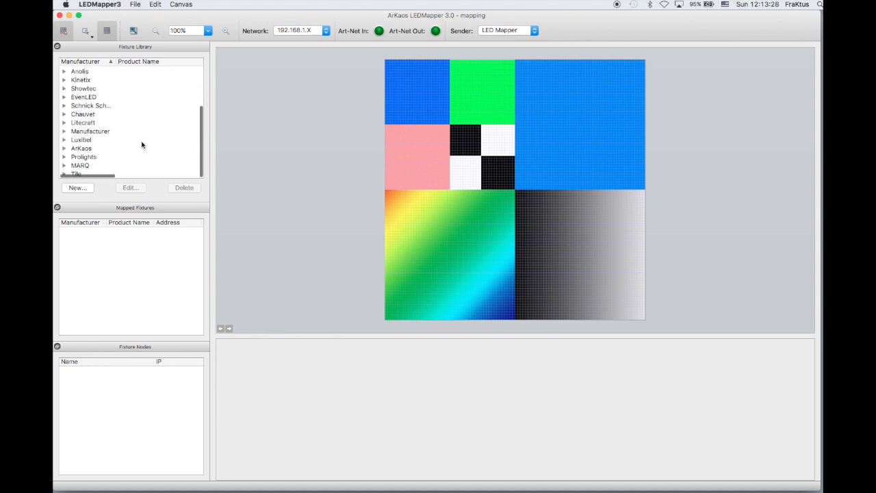
left_click(64, 148)
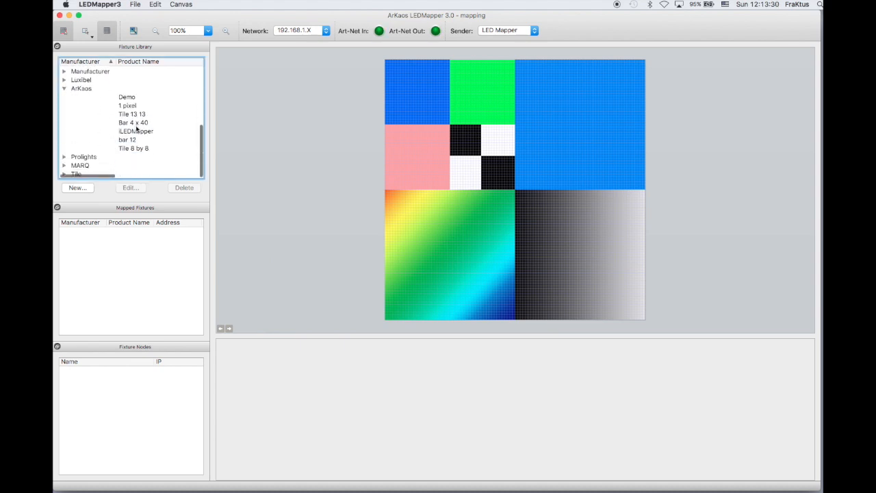